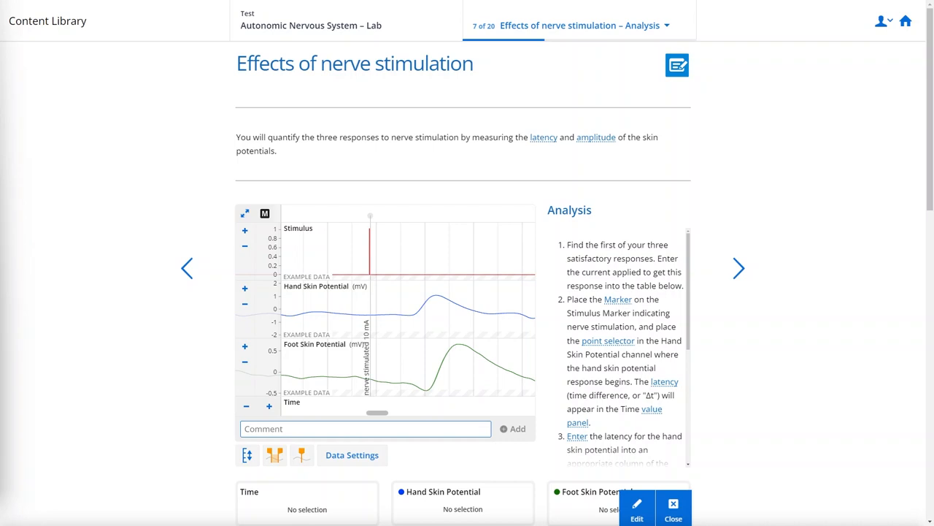
pyautogui.moveTo(228, 63)
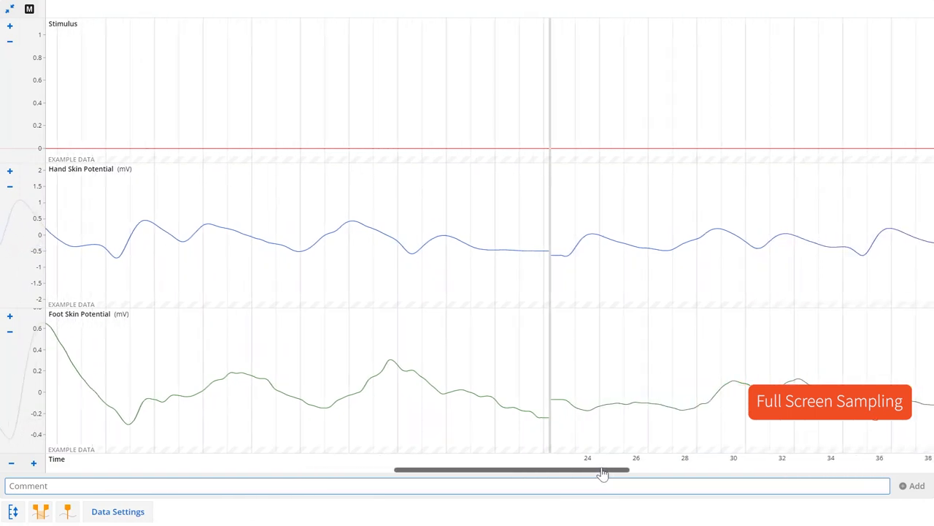
# Scroll the full-screen traces right to the stimulus spike with large hand and foot responses.
pyautogui.moveTo(603, 471); pyautogui.dragTo(621, 470)
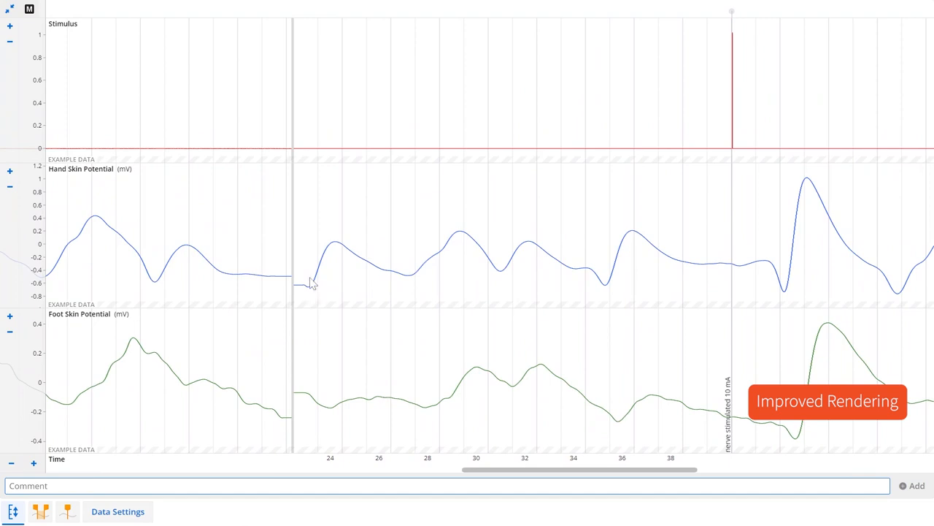
pyautogui.moveTo(291, 298)
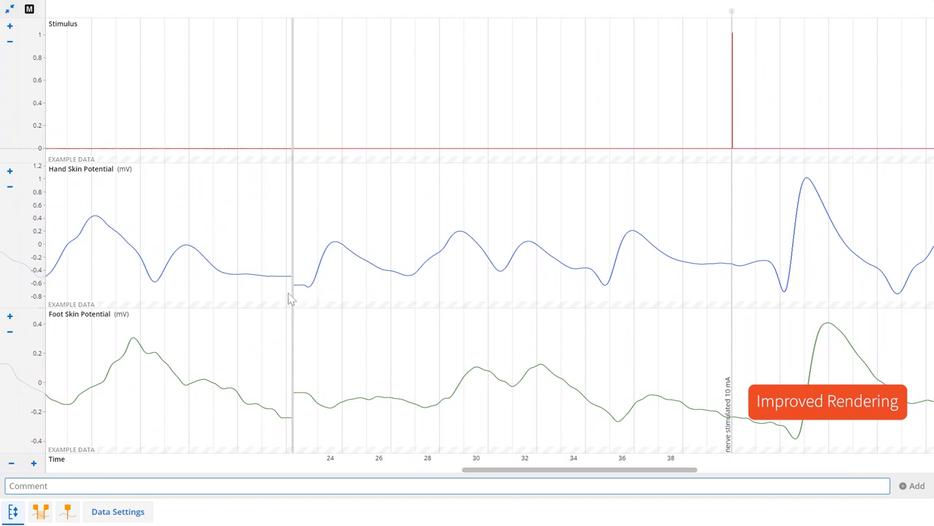
pyautogui.moveTo(178, 249)
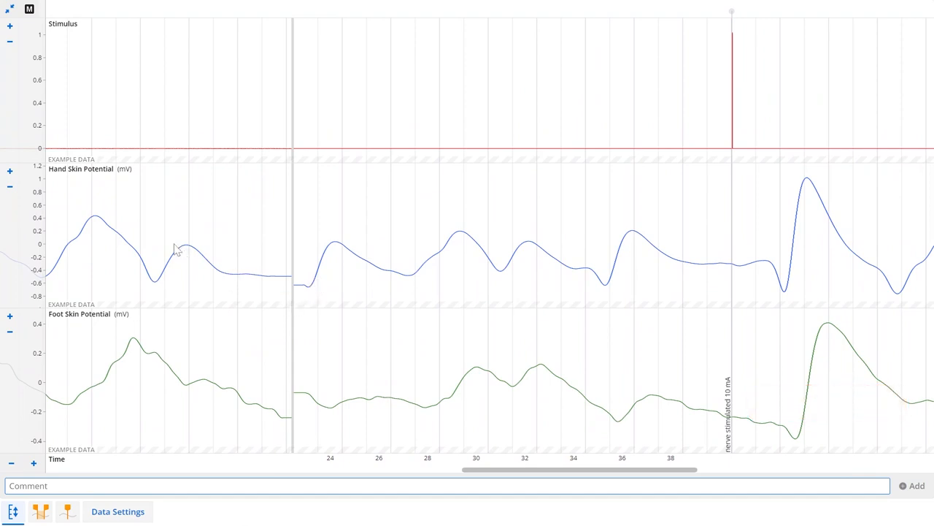
# Rescale the Hand Skin Potential axis, then expand the Effects of other stimuli data panel full screen.
pyautogui.click(9, 187)
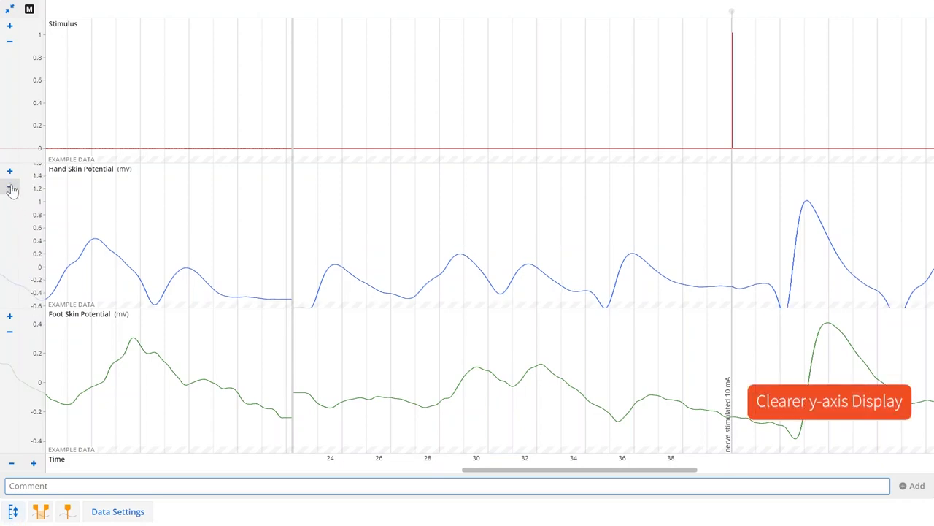
pyautogui.click(9, 188)
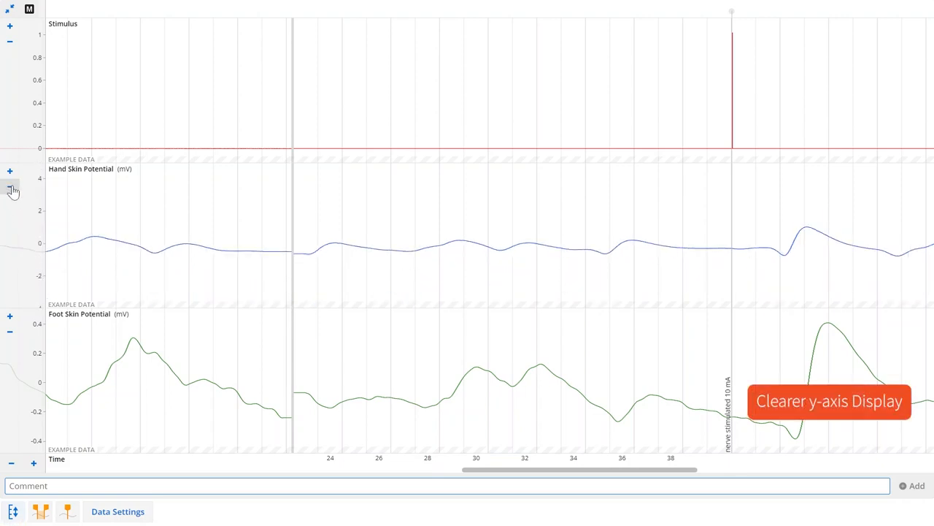
pyautogui.click(11, 187)
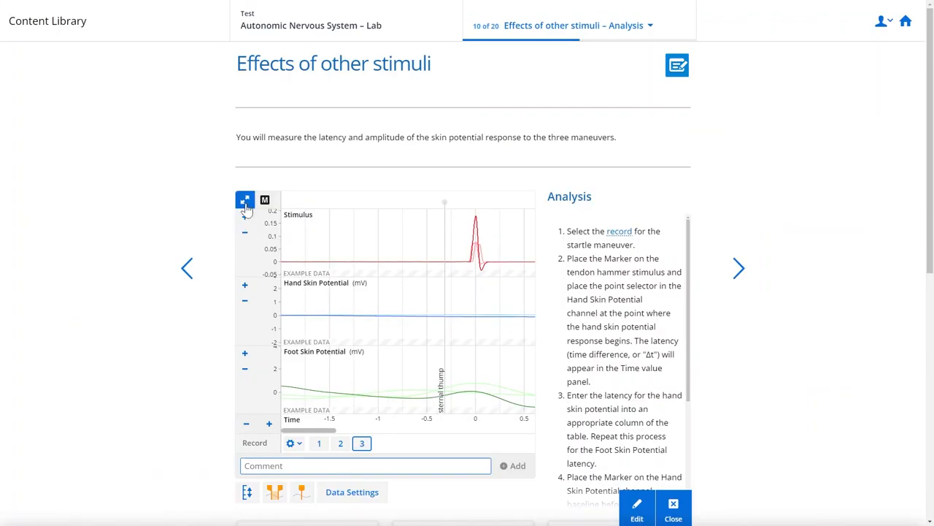
pyautogui.click(245, 198)
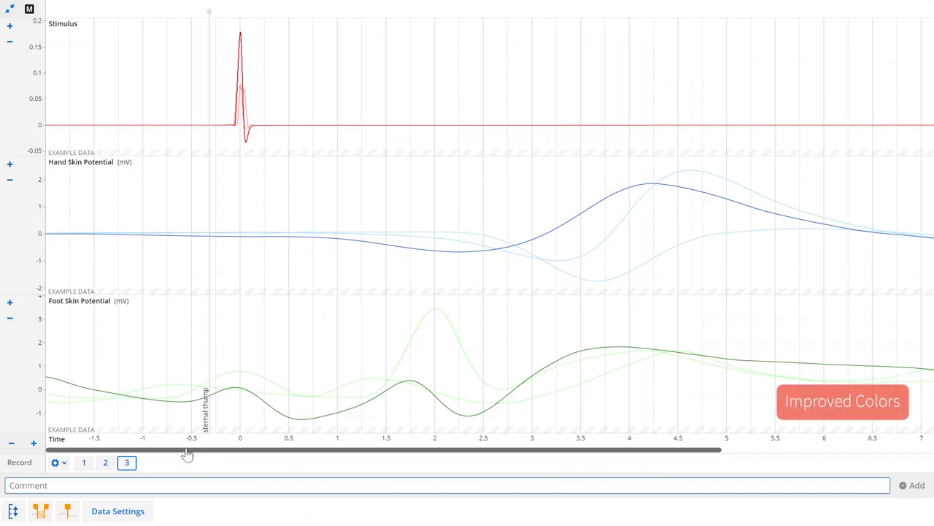
pyautogui.click(83, 461)
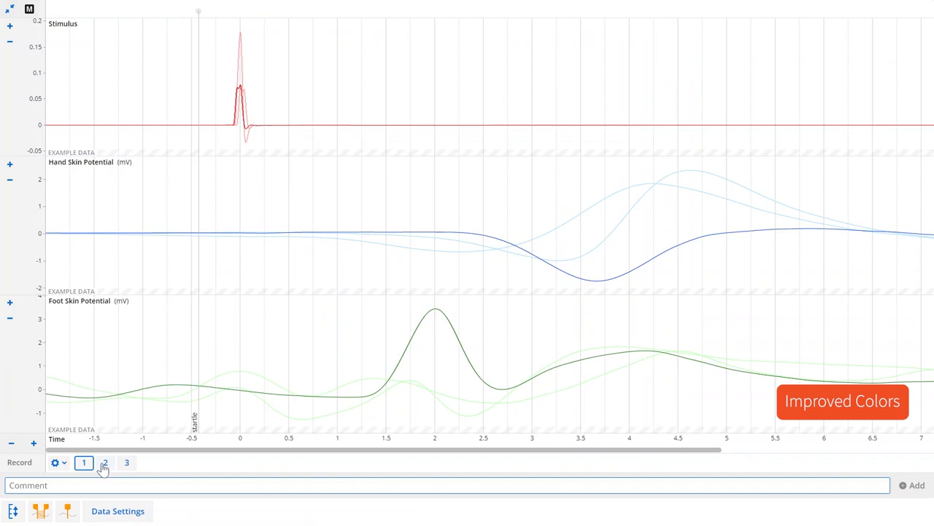
pyautogui.click(105, 461)
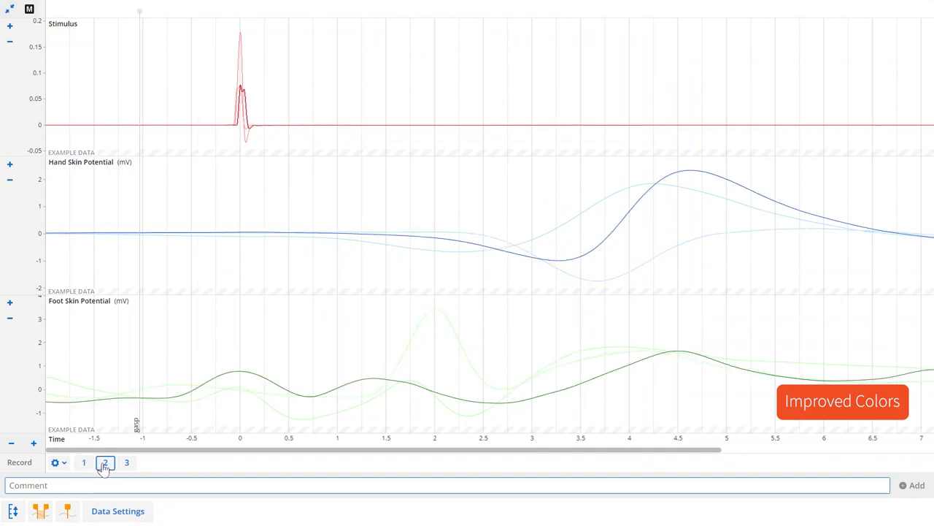
pyautogui.click(125, 461)
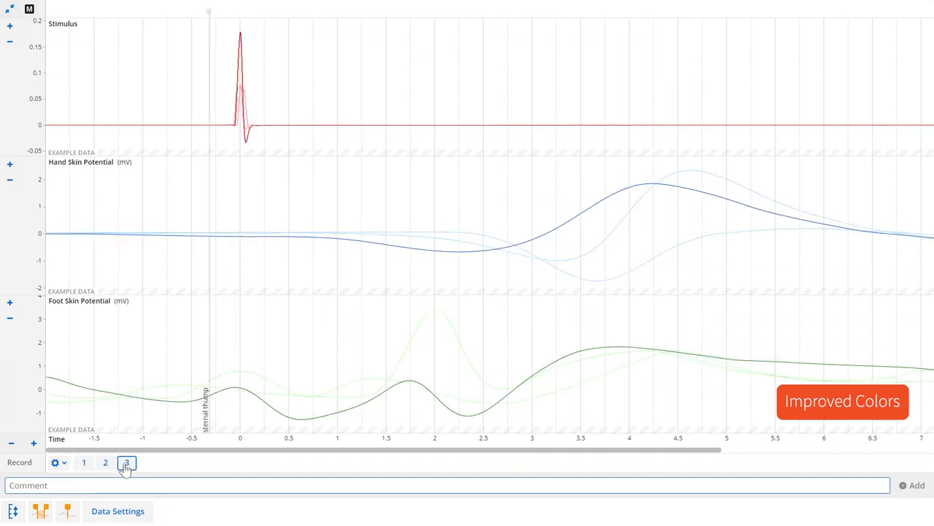
pyautogui.click(125, 462)
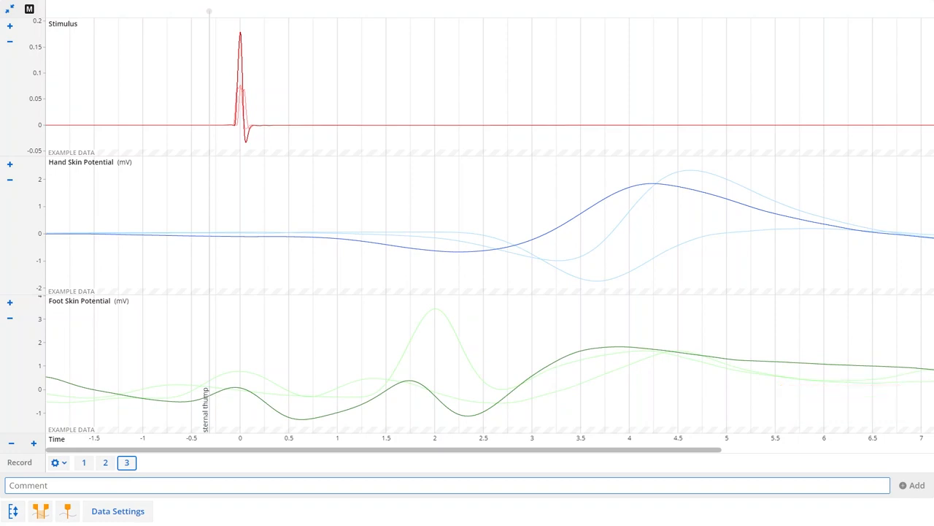